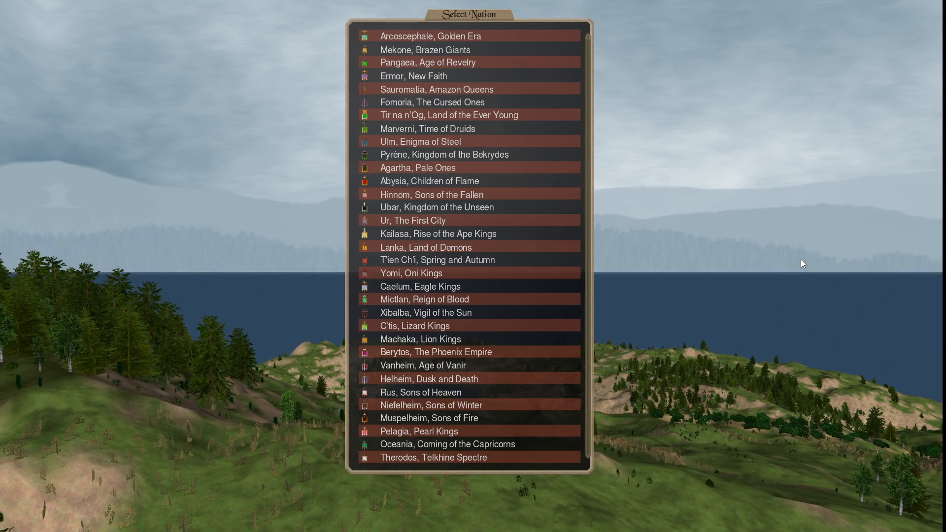
Select Pangaea, Age of Revelry from the nation list.
left_click(428, 62)
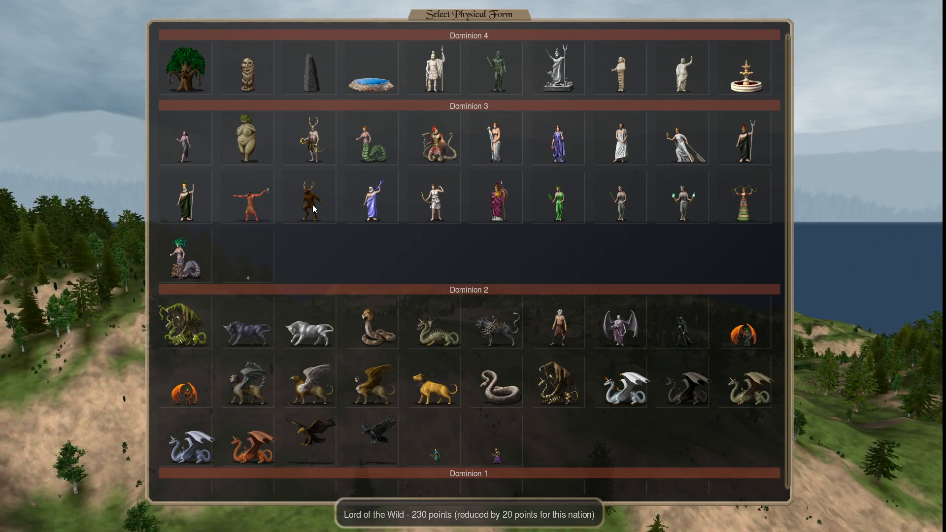
Choose the Lord of the Wild body and set the god's imprisonment to Dormant.
left_click(309, 197)
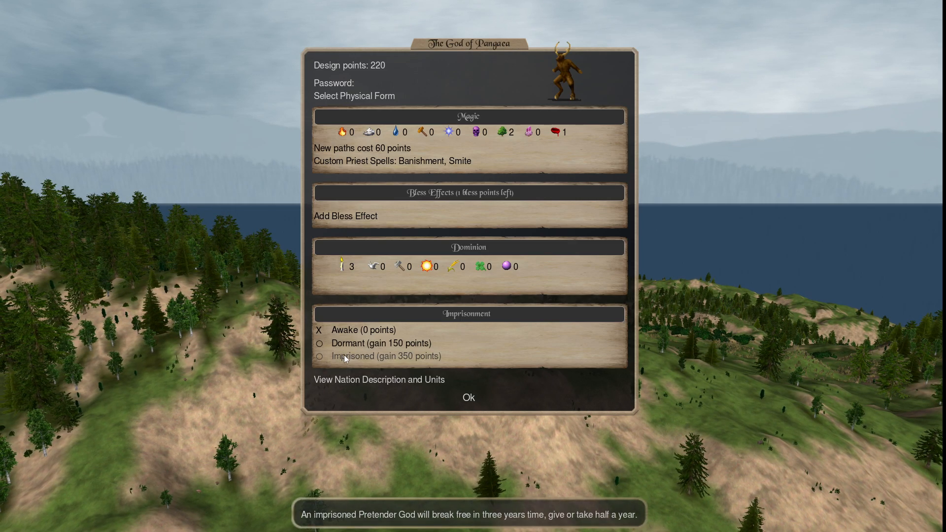
left_click(320, 343)
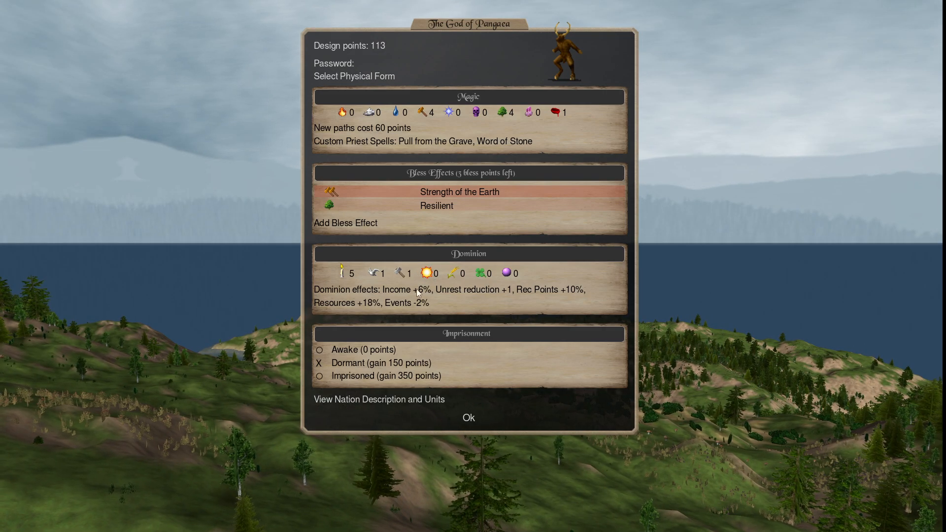
Increase the Nature magic path to 10, bringing design points to -151.
left_click(502, 112)
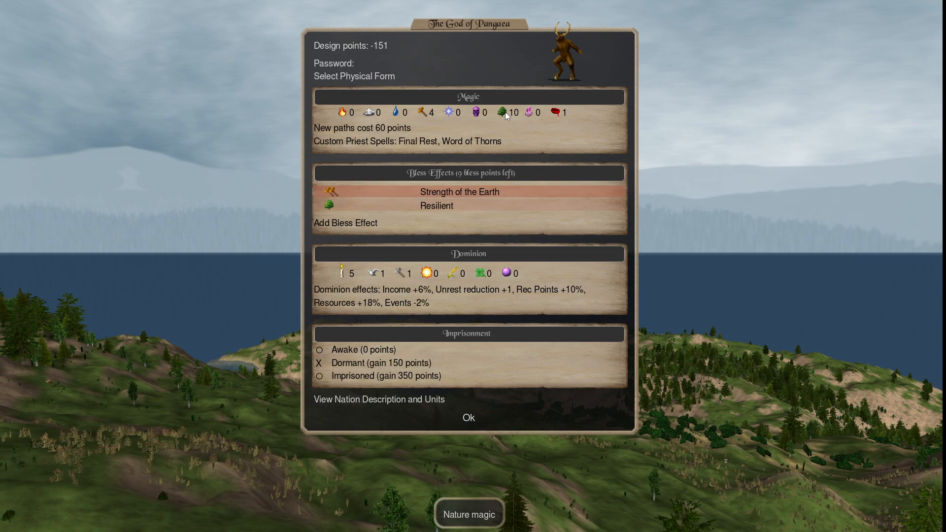